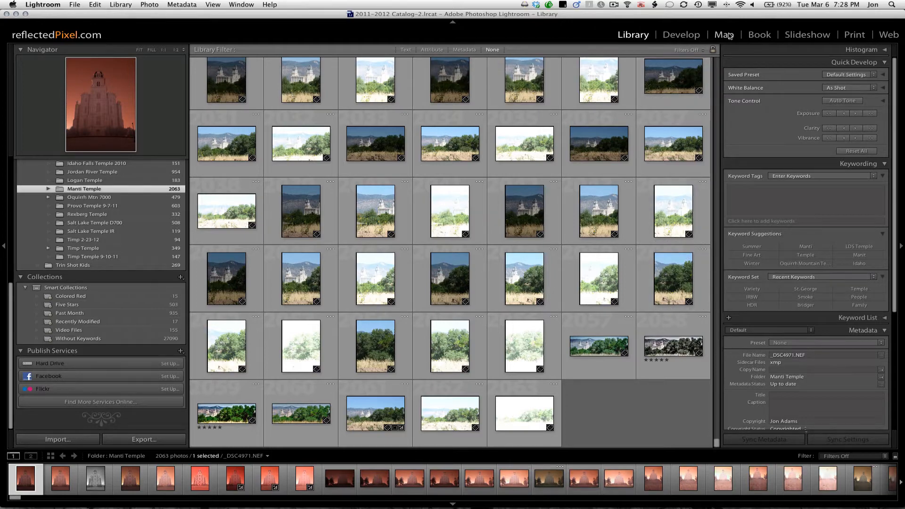
# Switch to the Map module for the Manti Temple folder.
pyautogui.click(725, 34)
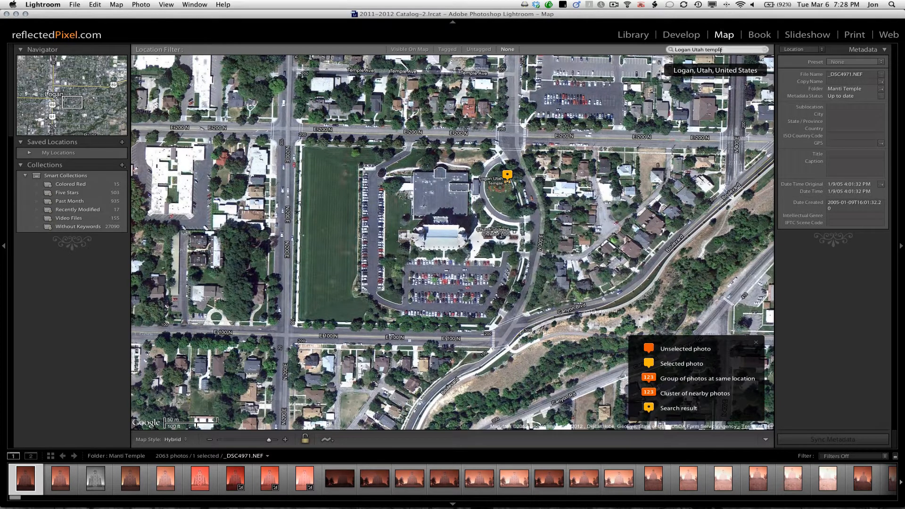
# Replace the Logan search with 'manti utah lds temple' in the map search field.
pyautogui.doubleClick(699, 49)
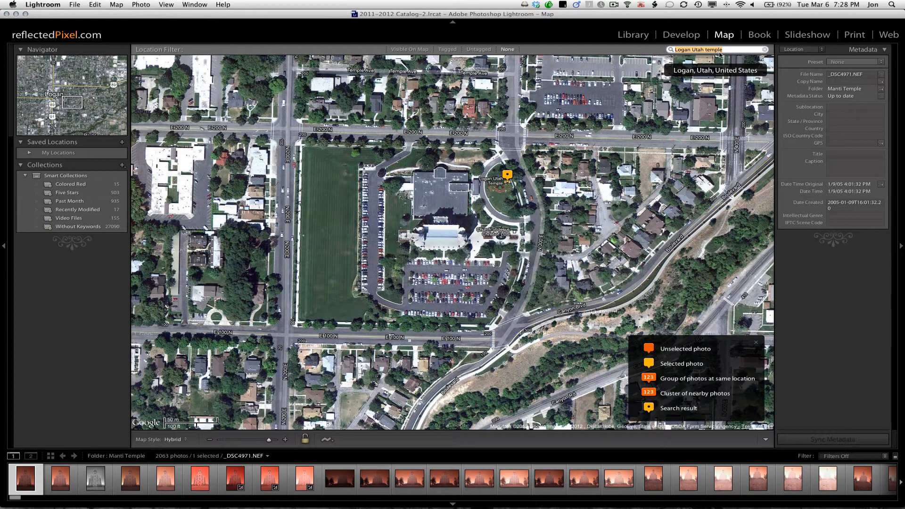
pyautogui.write('manti')
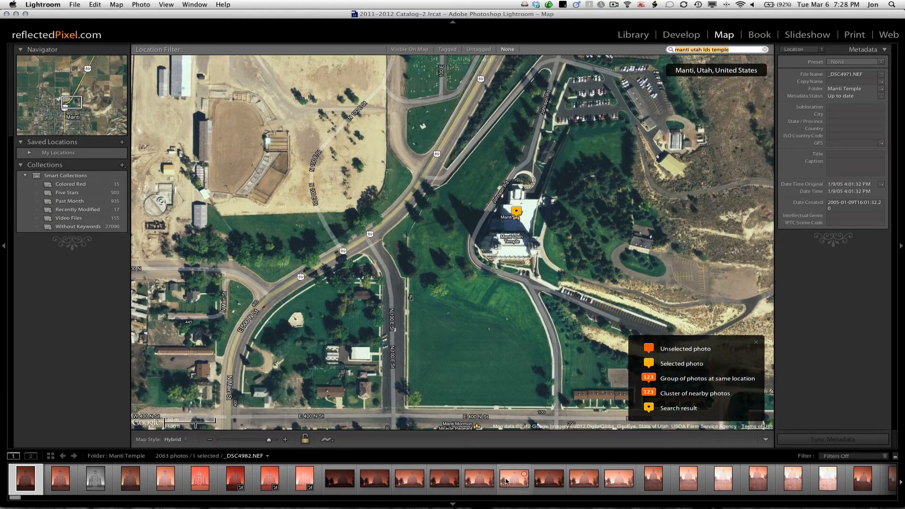
# Preview several Manti Temple photos in the Filmstrip, ending at the folder's last shots.
pyautogui.click(512, 479)
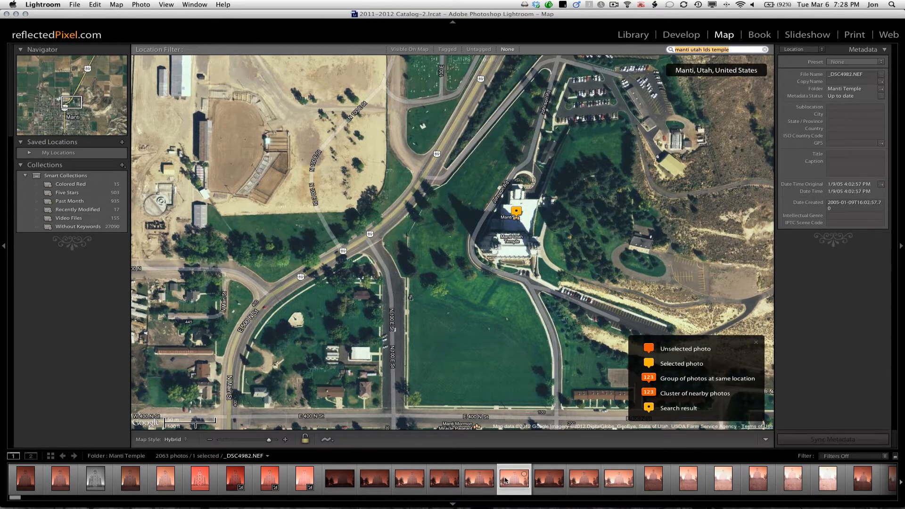
pyautogui.click(129, 478)
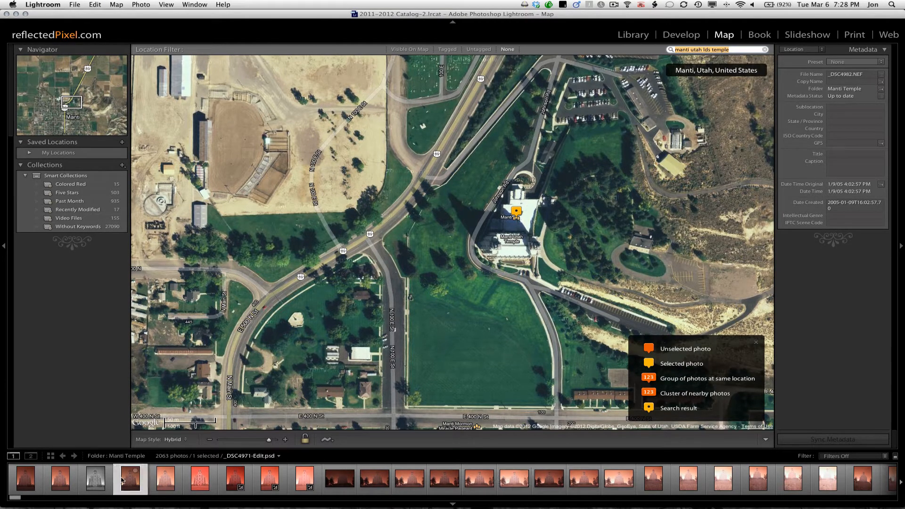
pyautogui.click(25, 478)
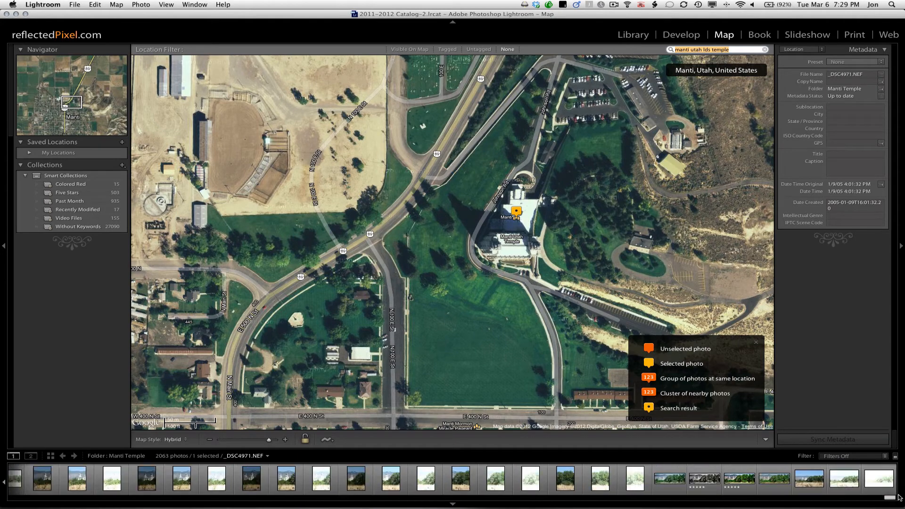
pyautogui.click(875, 478)
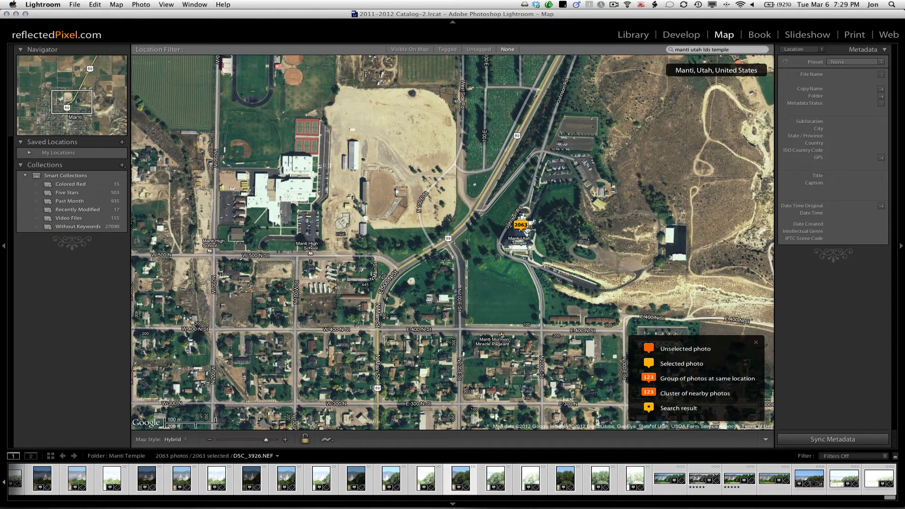
pyautogui.moveTo(501, 254)
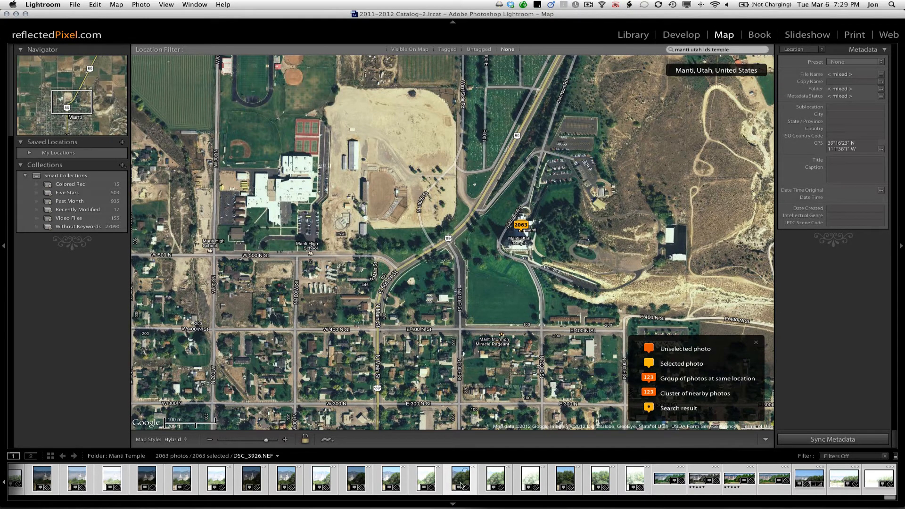
# Select only DSC_3926.NEF from the 2063 geotagged photos in the Filmstrip.
pyautogui.click(461, 478)
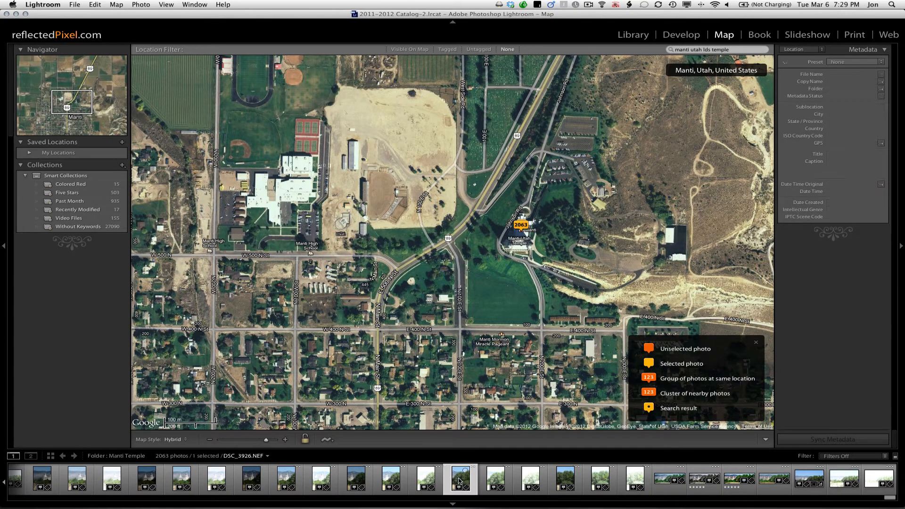